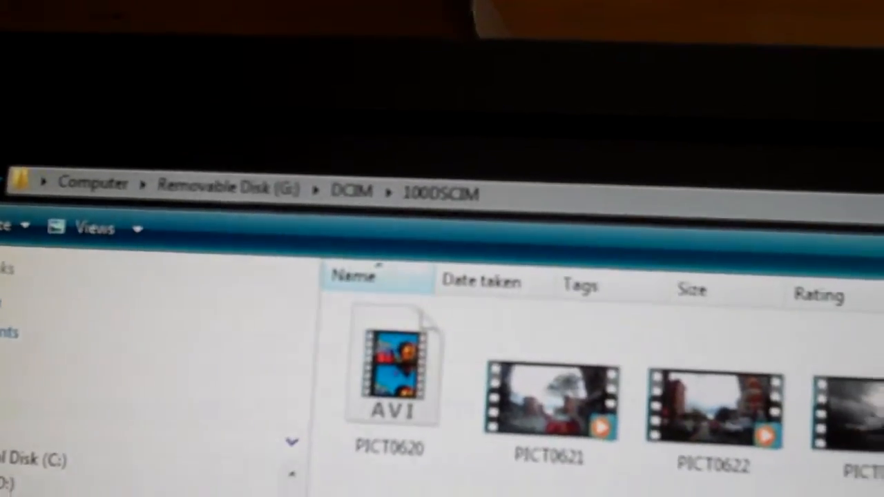
scroll("down", 3)
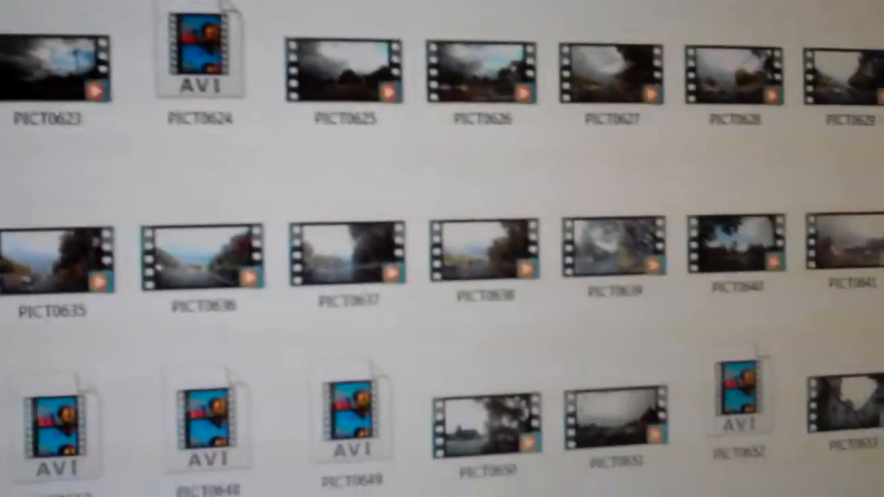
scroll("down", 3)
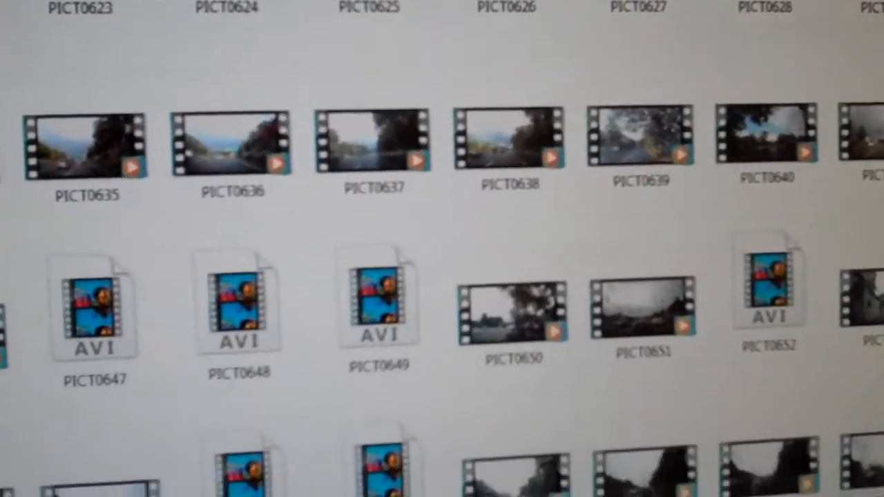
scroll("down", 3)
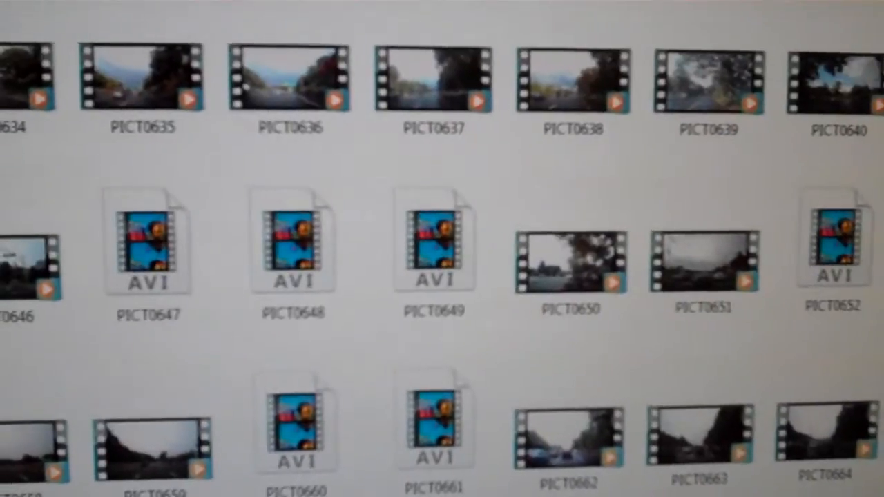
scroll("down", 3)
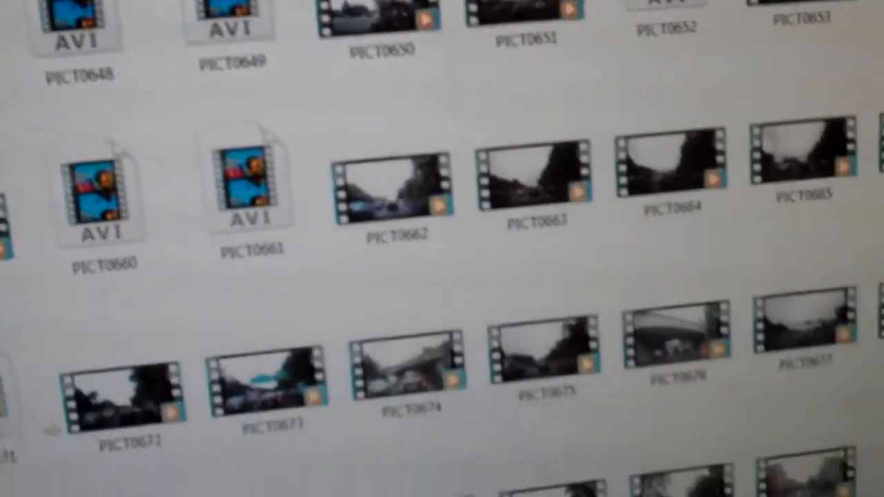
scroll("up", 3)
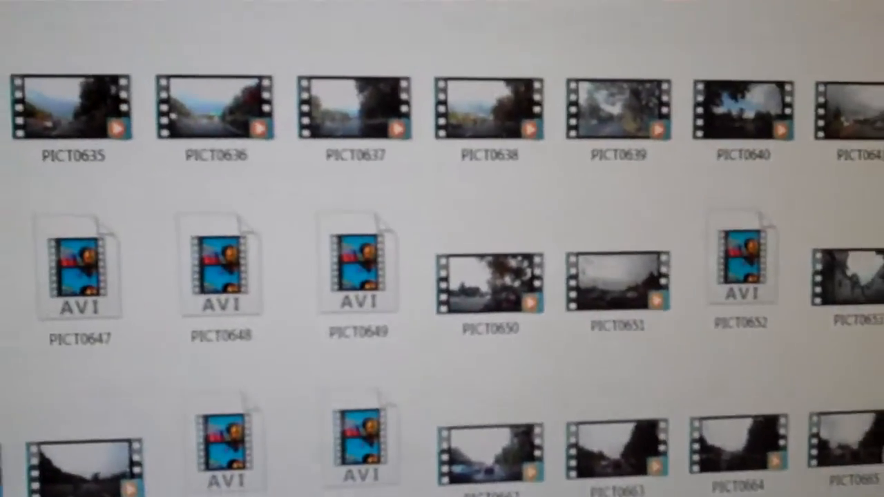
scroll("up", 3)
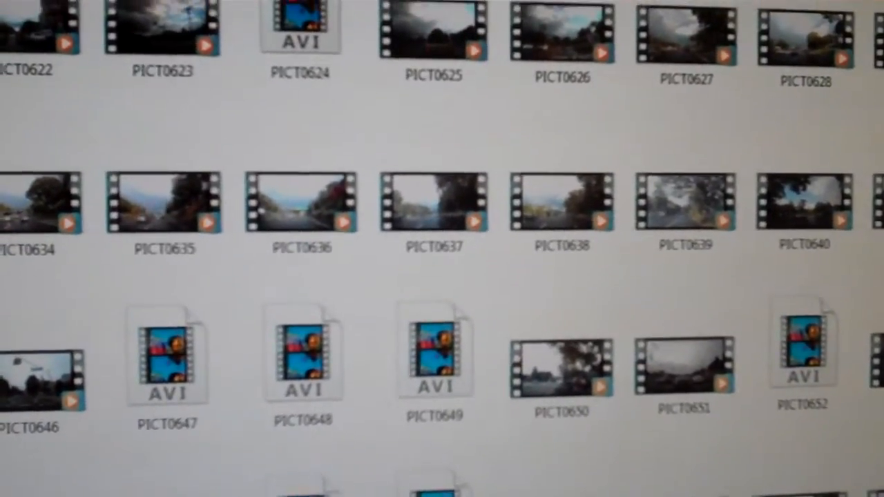
scroll("up", 3)
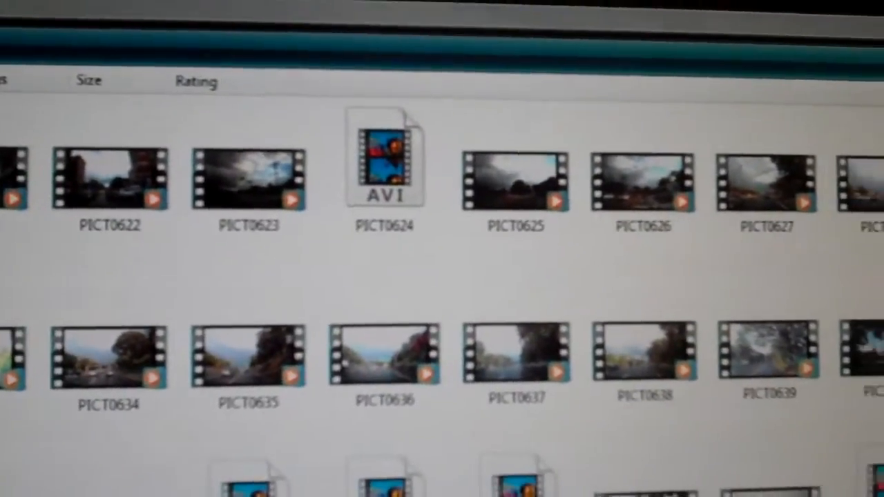